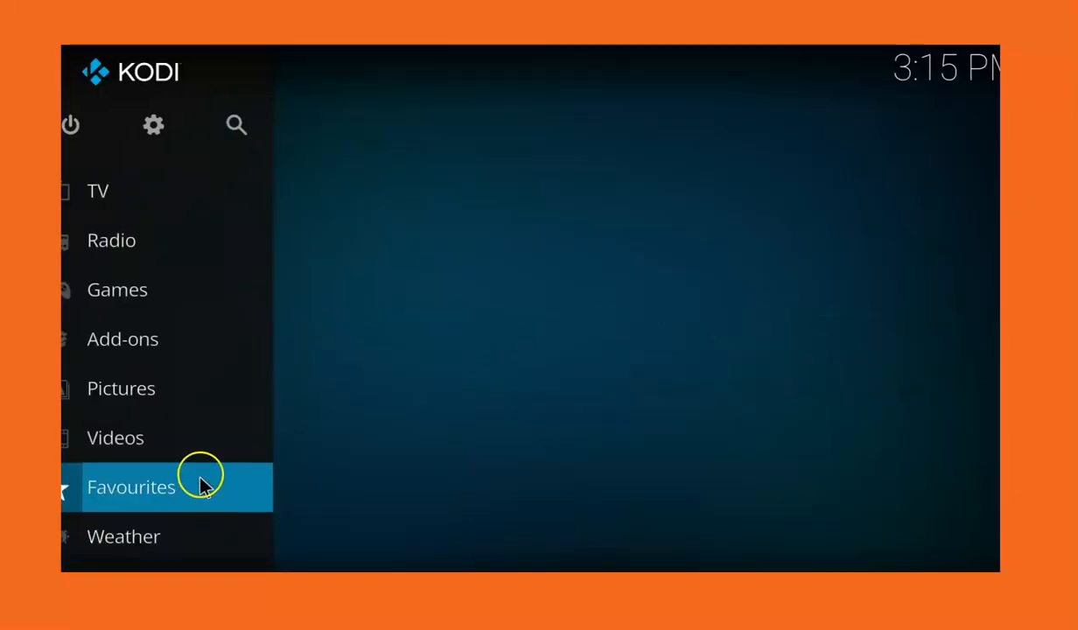
- Navigate from the Kodi home screen through Settings to the System settings page
{"action": "left_click", "coordinate": [98, 190]}
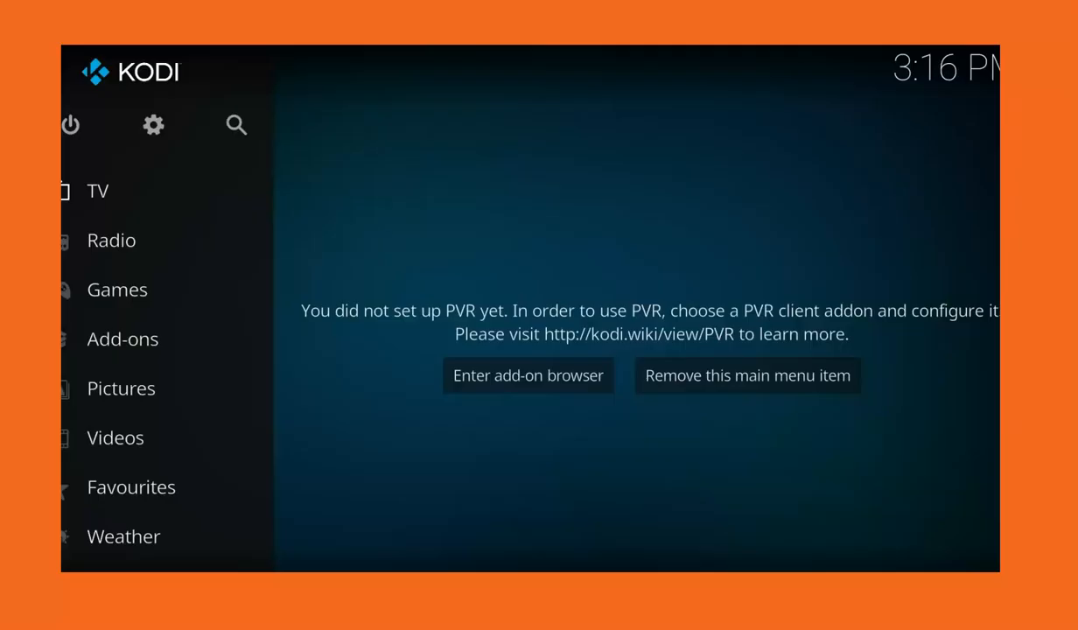
{"action": "left_click", "coordinate": [115, 437]}
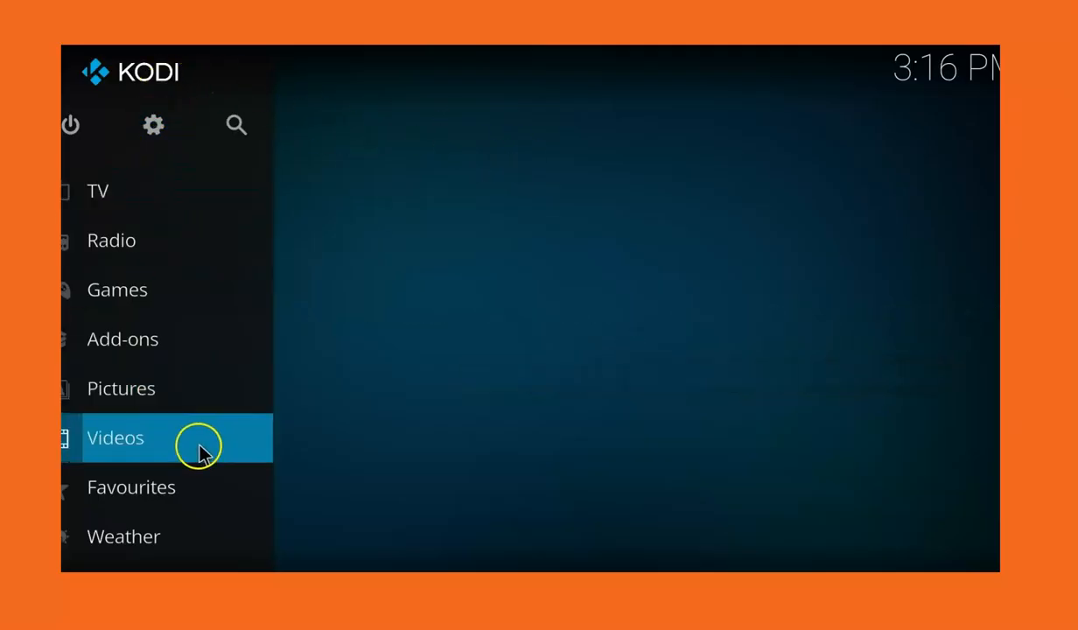
{"action": "mouse_move", "coordinate": [203, 339]}
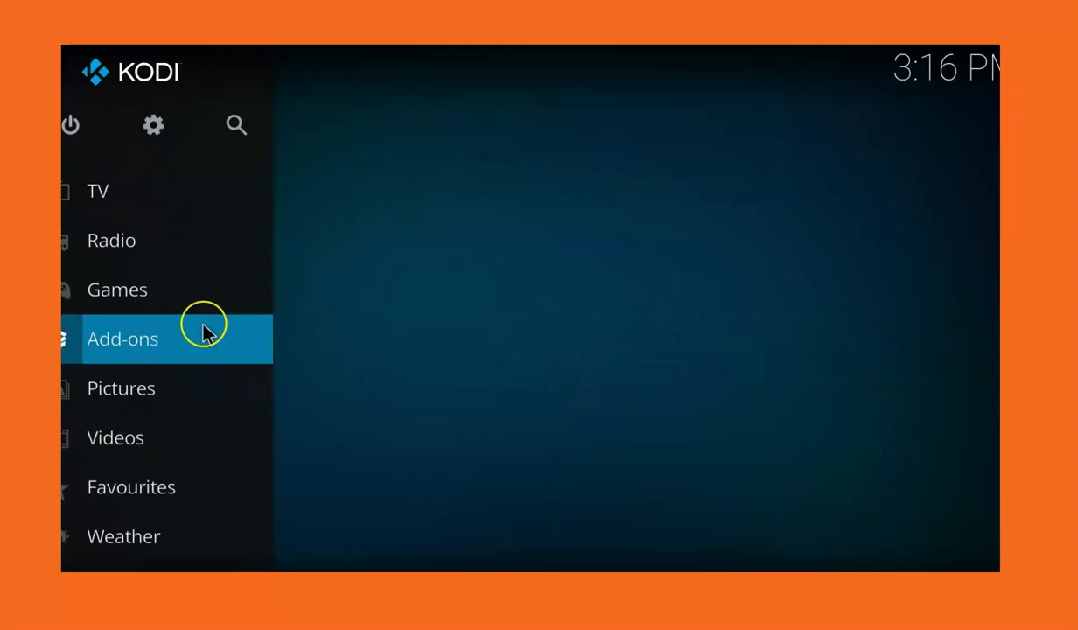
{"action": "left_click", "coordinate": [123, 338]}
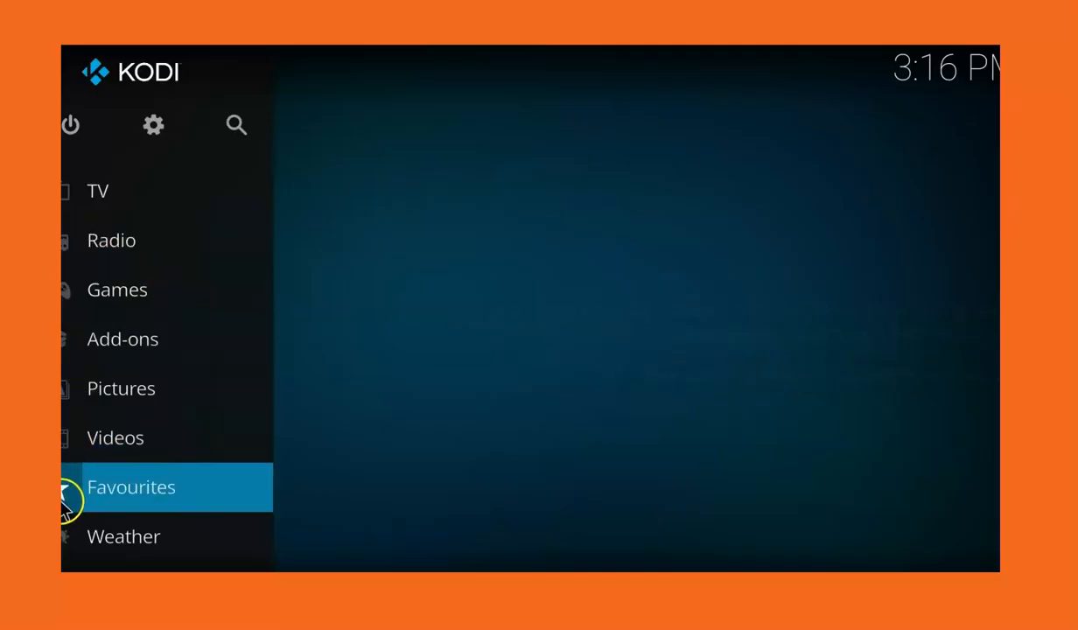
{"action": "left_click", "coordinate": [131, 488]}
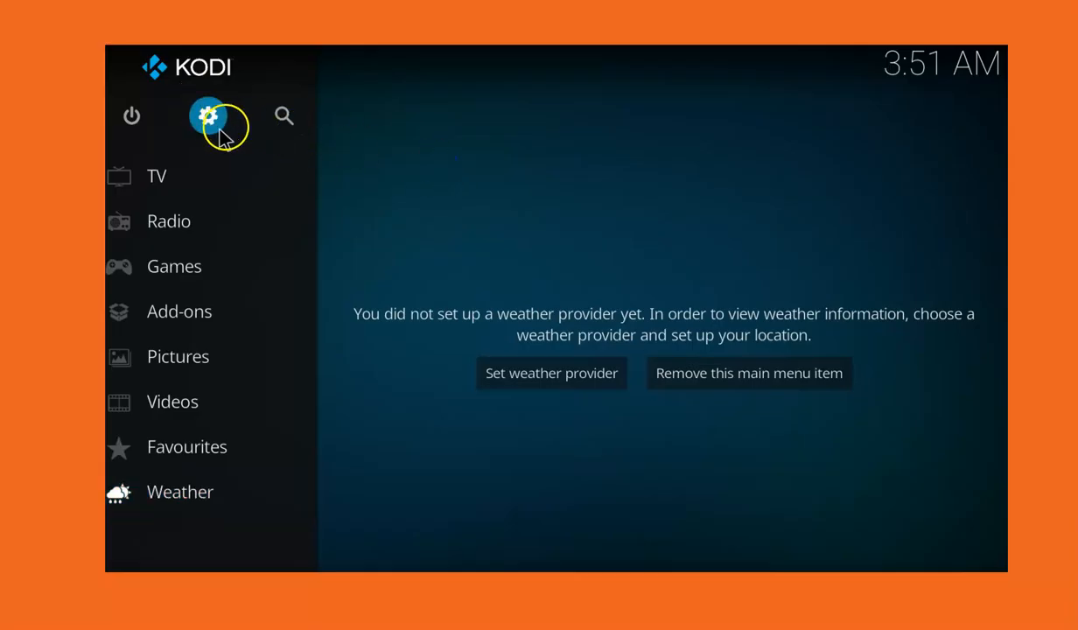
{"action": "left_click", "coordinate": [209, 115]}
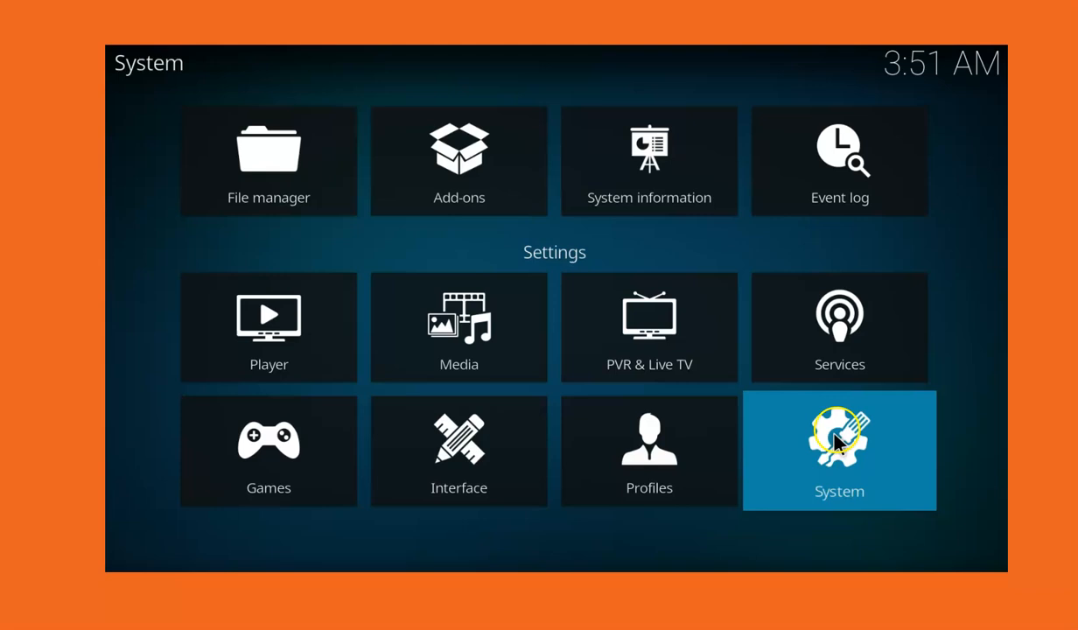
{"action": "left_click", "coordinate": [838, 450]}
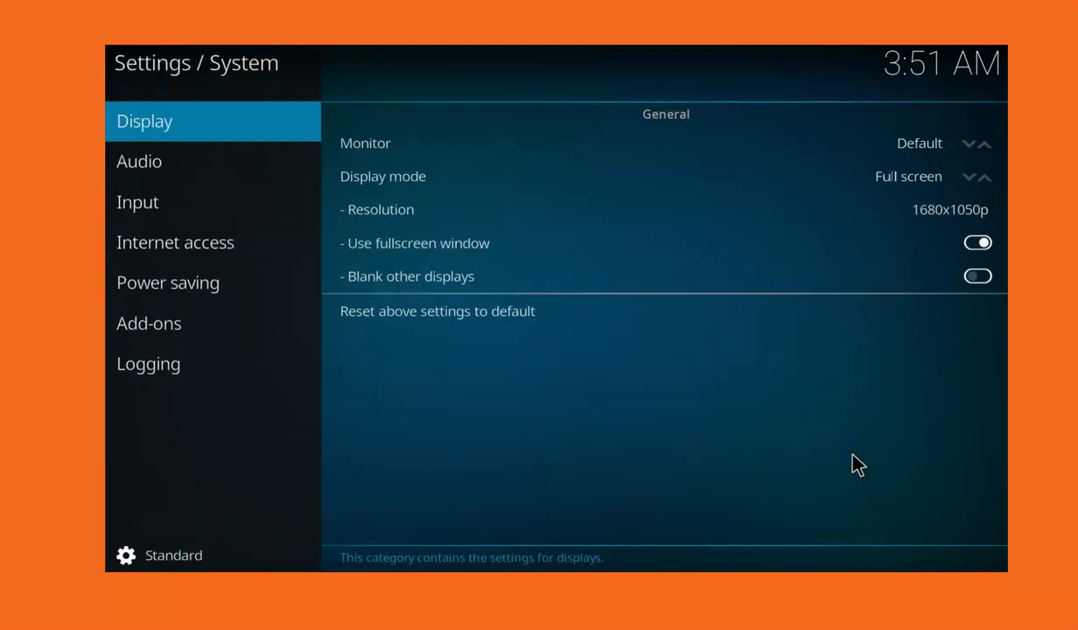
- Turn on Unknown sources under the Add-ons category and accept the warning
{"action": "left_click", "coordinate": [149, 323]}
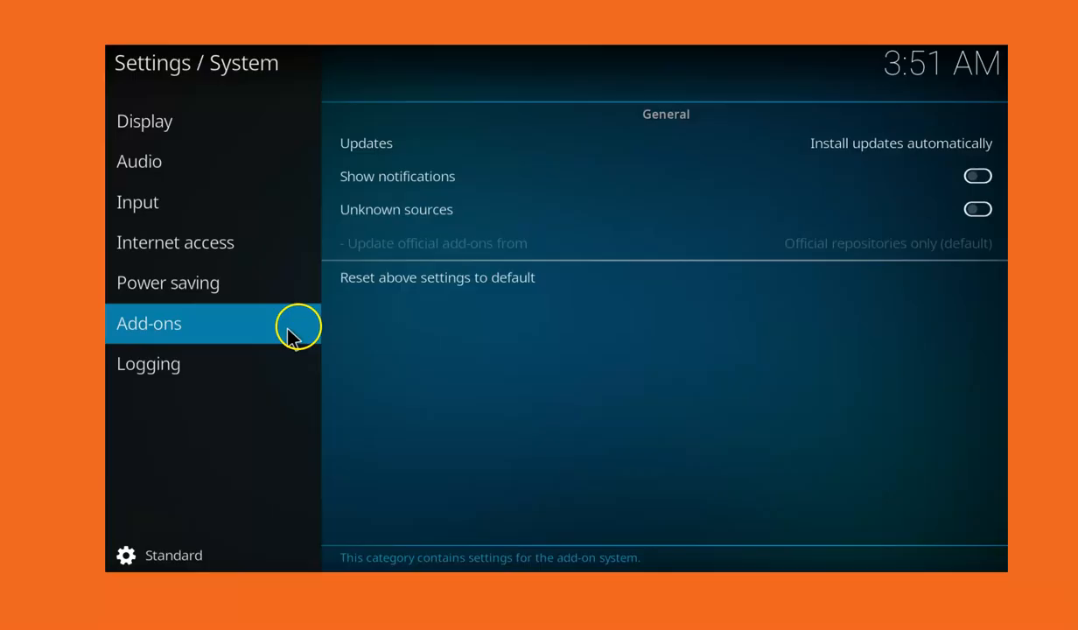
{"action": "mouse_move", "coordinate": [578, 209]}
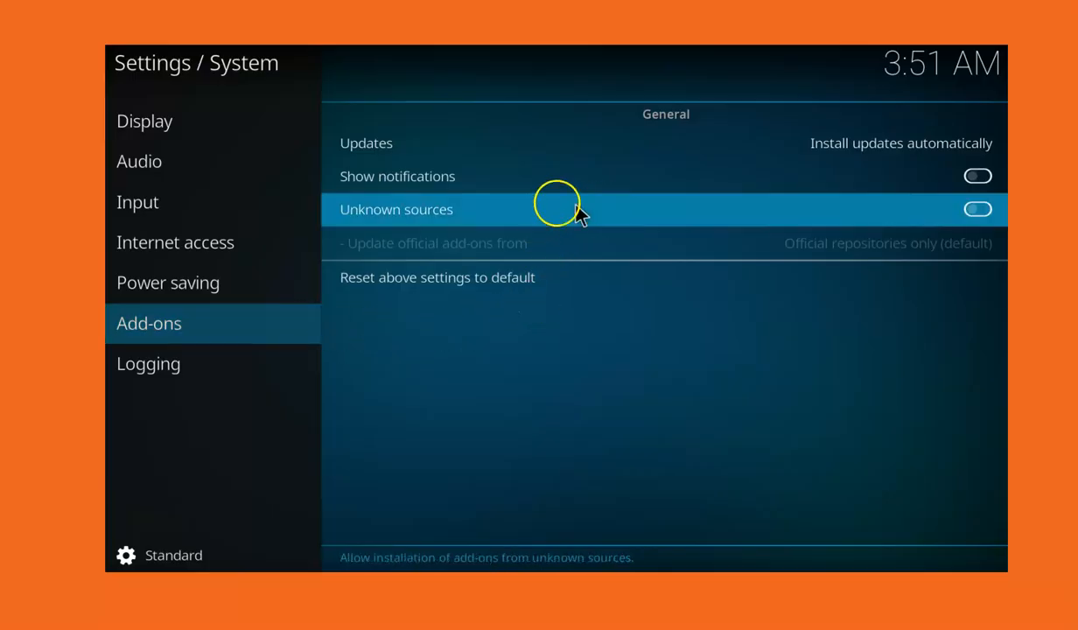
{"action": "left_click", "coordinate": [977, 209]}
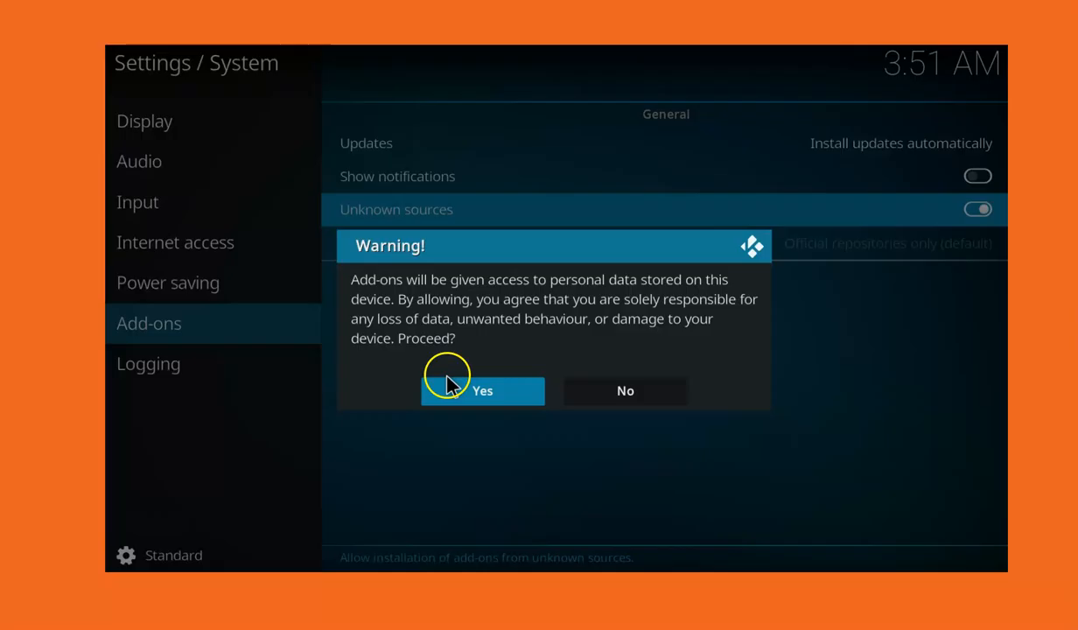
{"action": "left_click", "coordinate": [482, 390]}
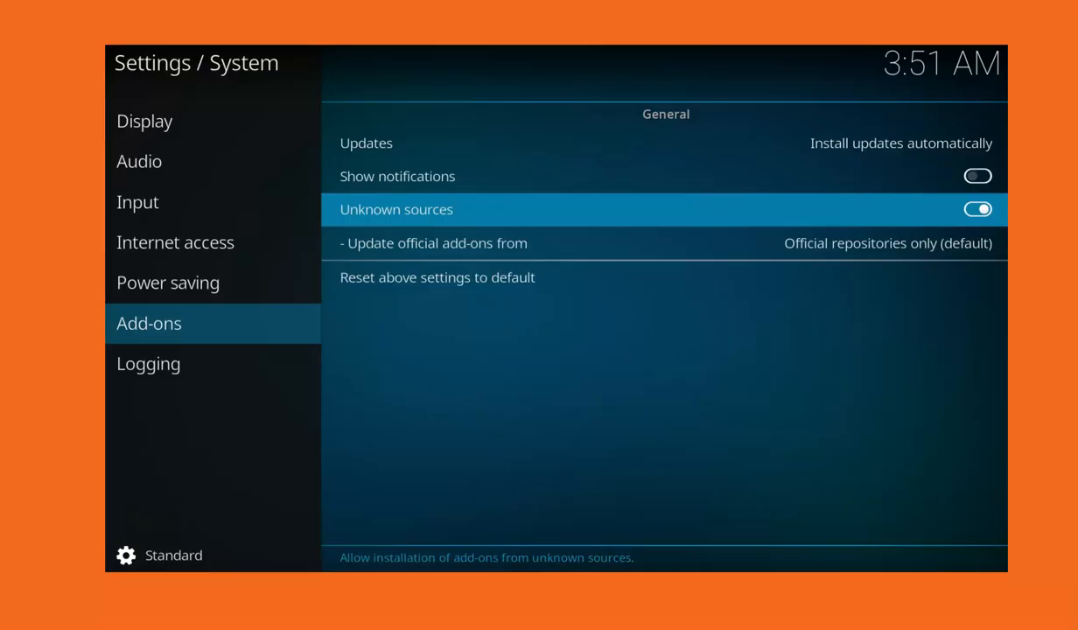
{"action": "mouse_move", "coordinate": [424, 396]}
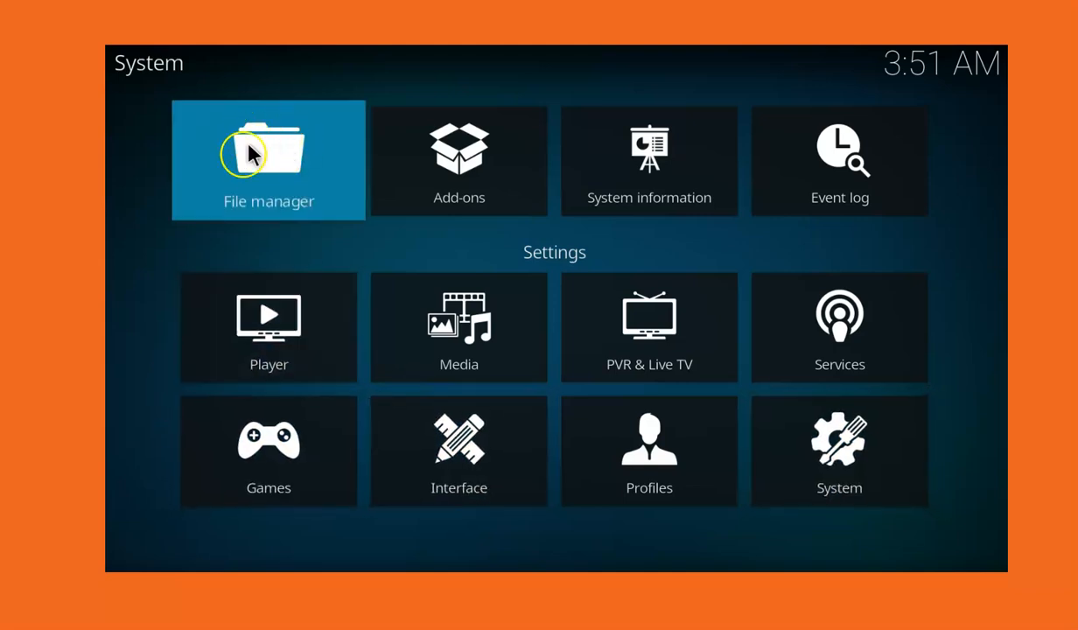
- Bring up the Add file source dialog from File manager
{"action": "left_click", "coordinate": [268, 160]}
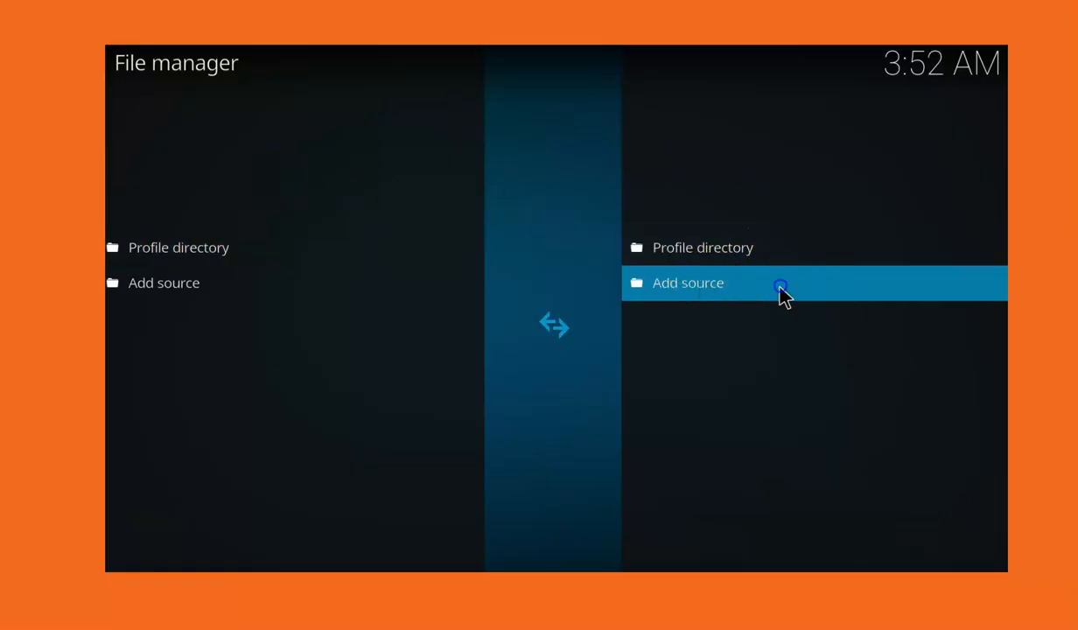
{"action": "left_click", "coordinate": [687, 282]}
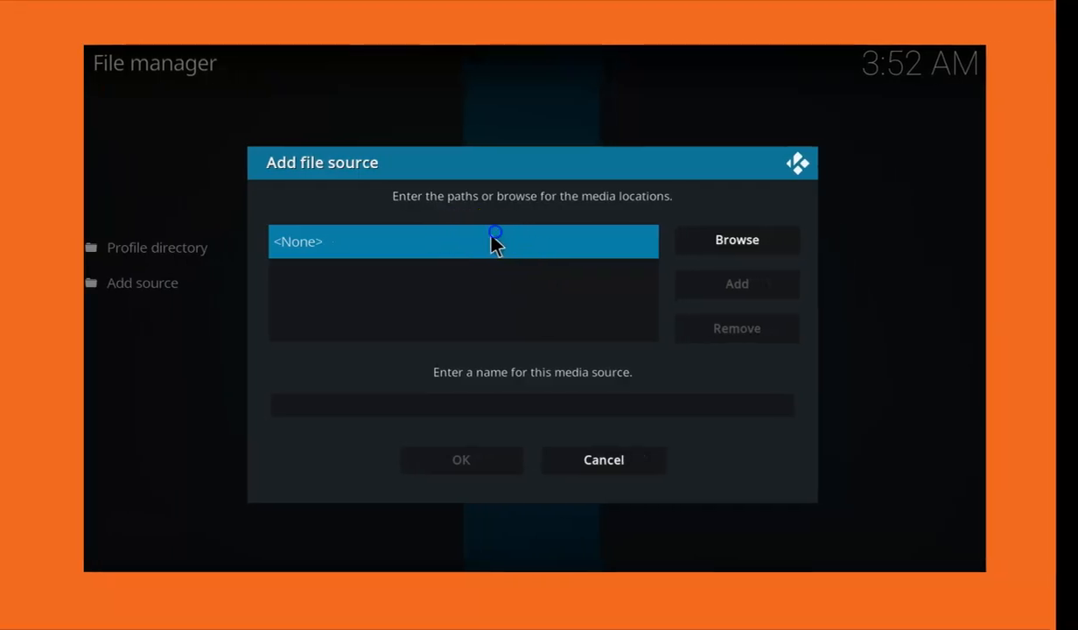
{"action": "left_click", "coordinate": [462, 241]}
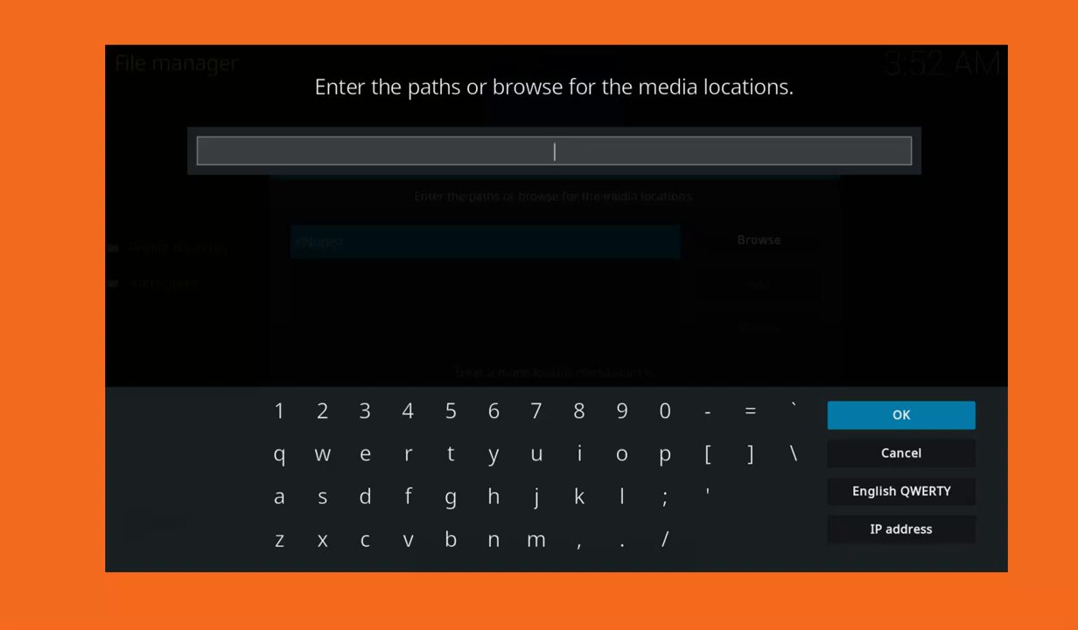
{"action": "type", "text": "https:"}
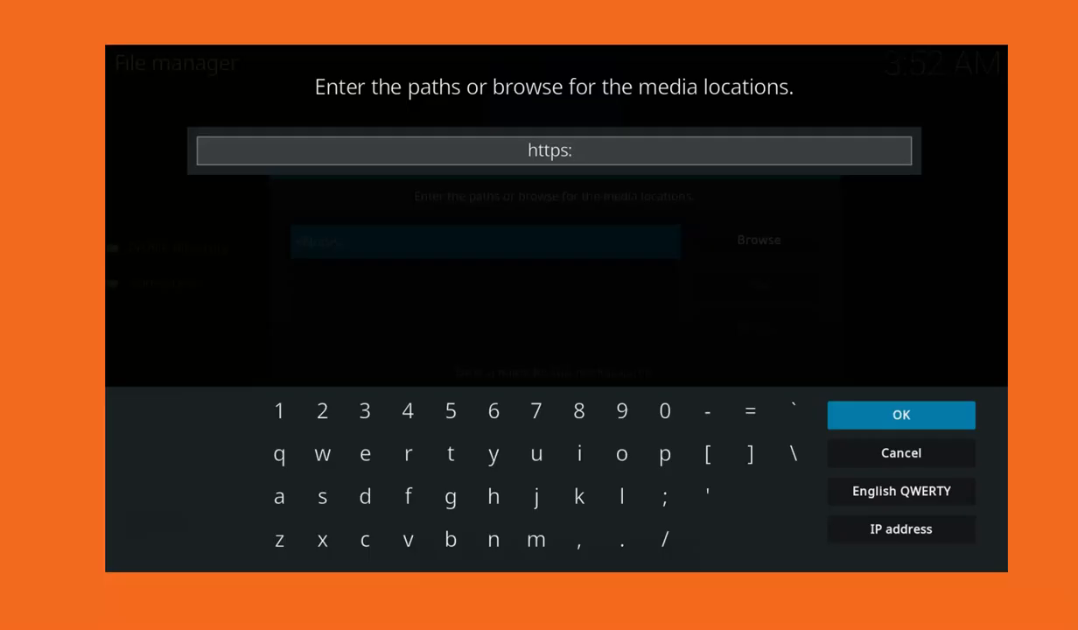
{"action": "type", "text": "/d"}
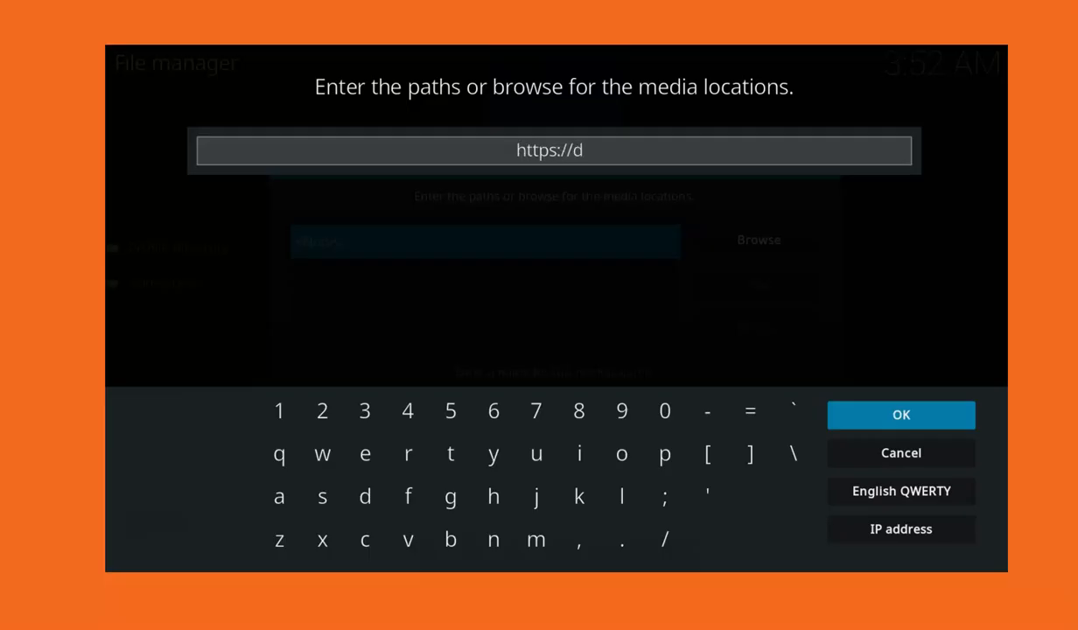
{"action": "type", "text": "iggz"}
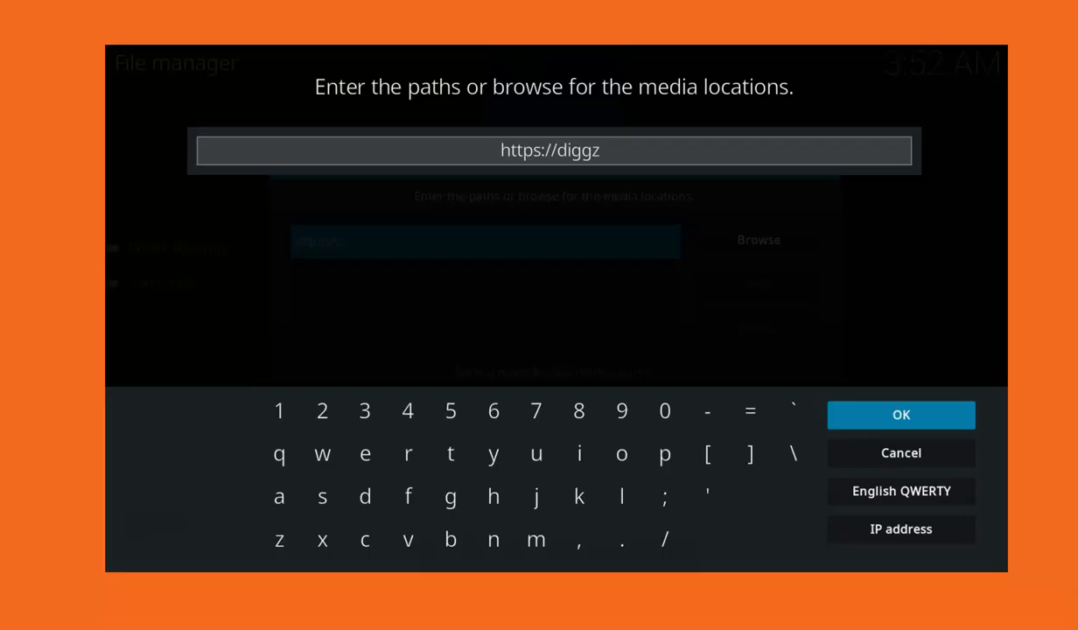
{"action": "type", "text": "1.m"}
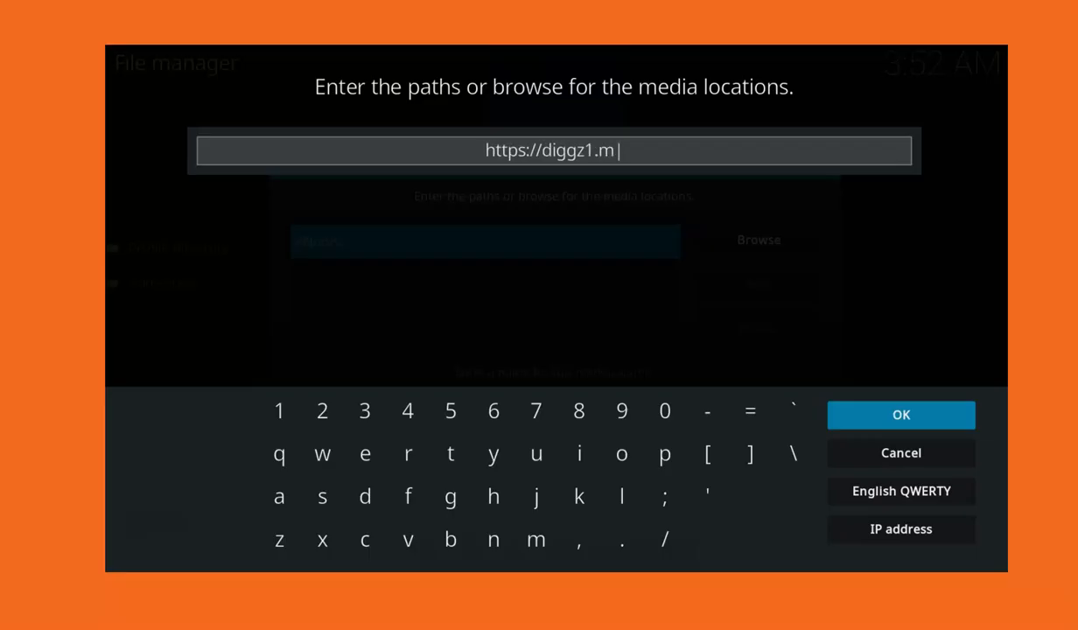
{"action": "type", "text": "e/digg"}
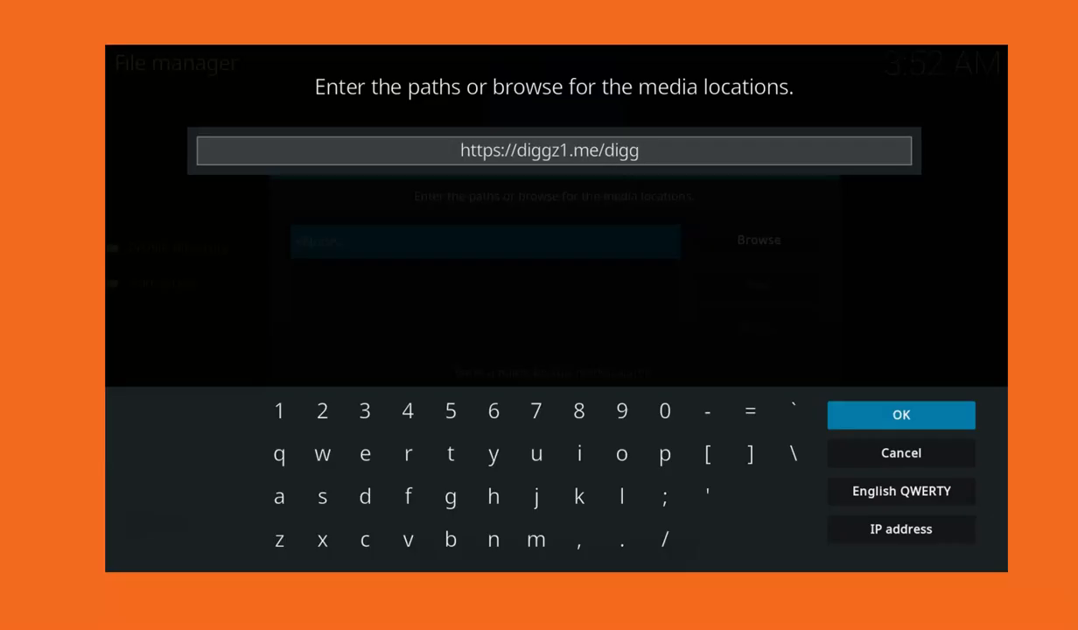
{"action": "type", "text": "zrepo"}
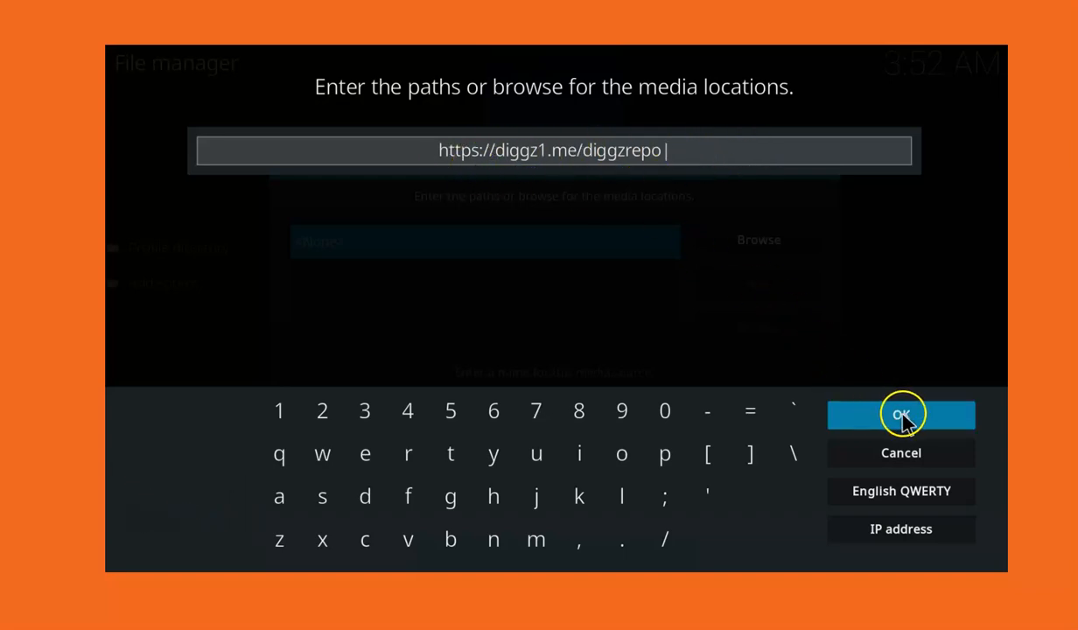
{"action": "left_click", "coordinate": [900, 413]}
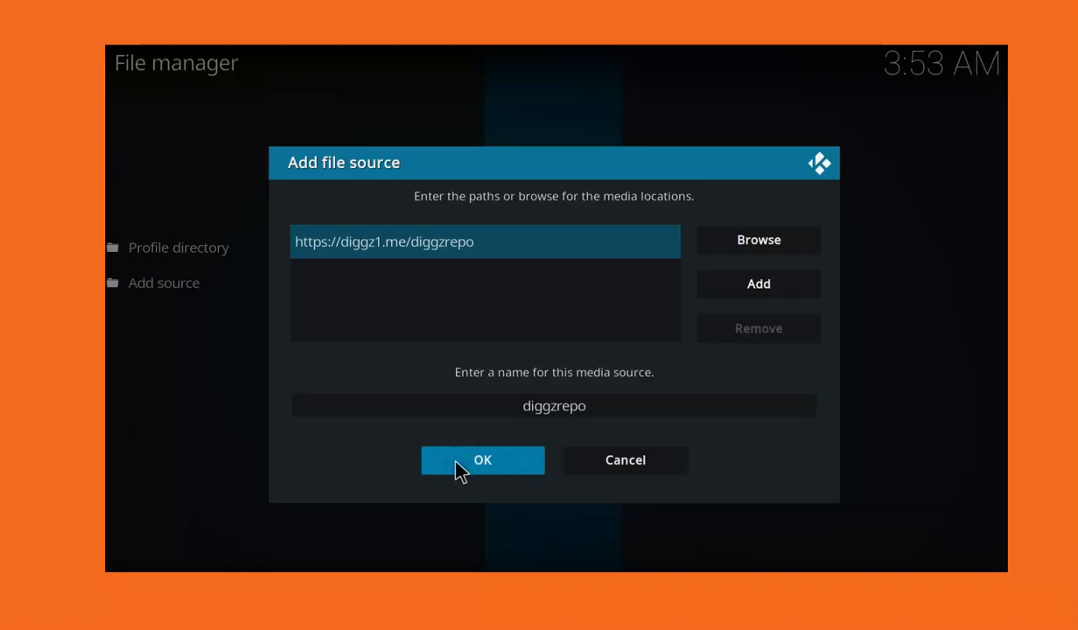
{"action": "left_click", "coordinate": [481, 459]}
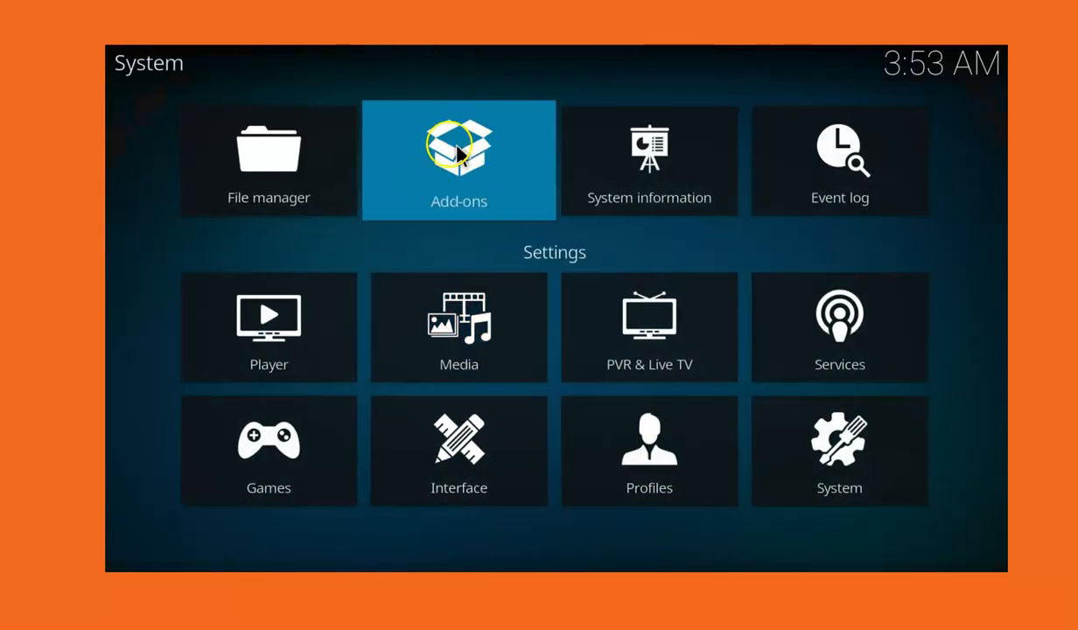
- Install repository.diggz-23.zip from the diggzrepo source via Install from zip file
{"action": "left_click", "coordinate": [458, 160]}
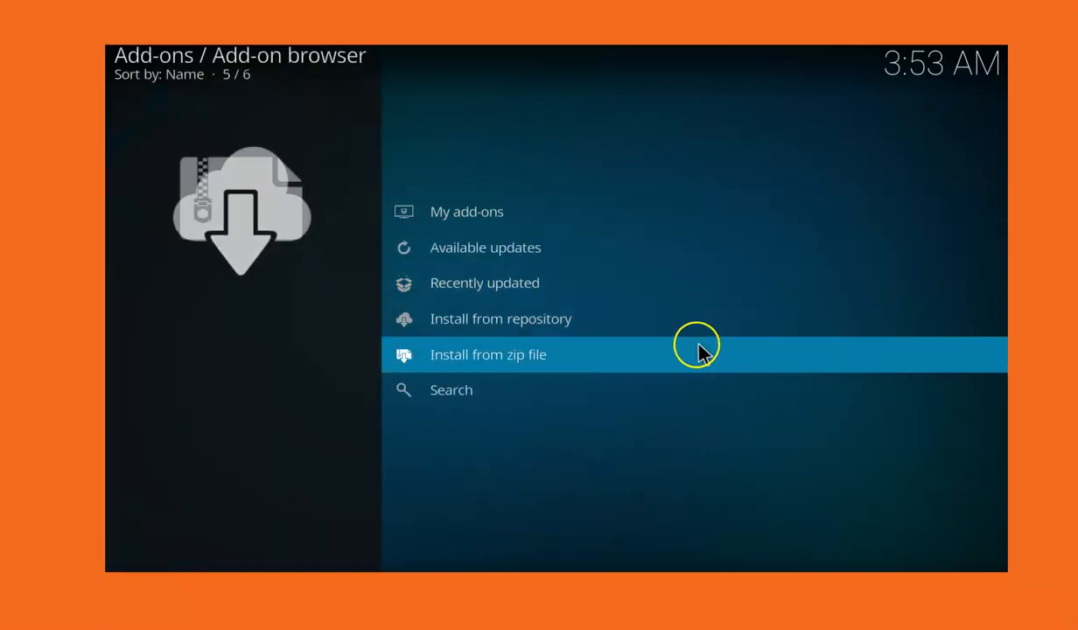
{"action": "mouse_move", "coordinate": [634, 354]}
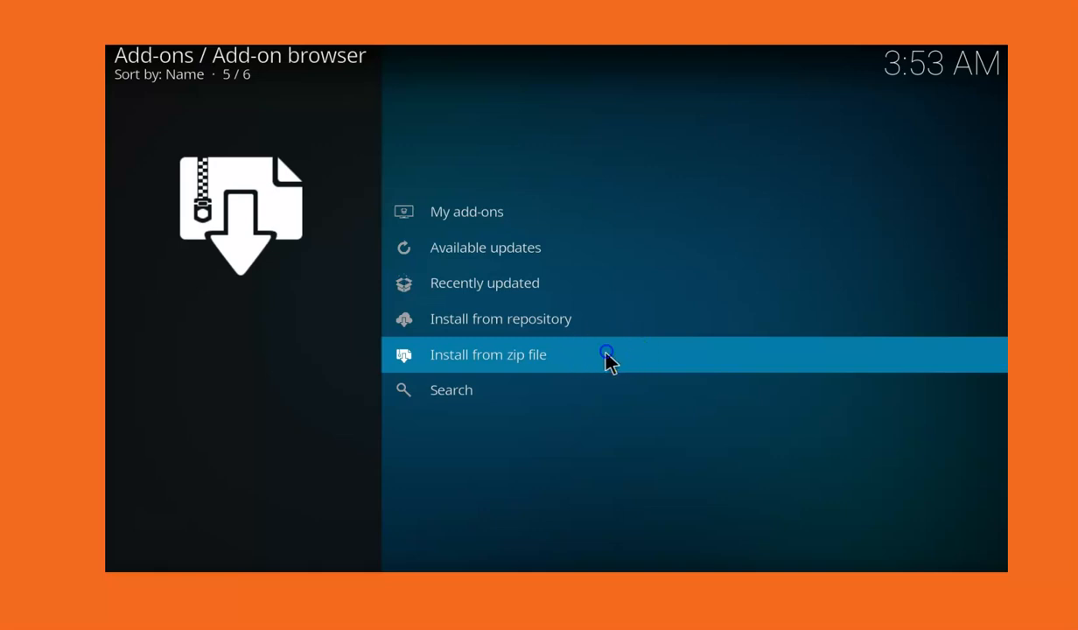
{"action": "left_click", "coordinate": [487, 354]}
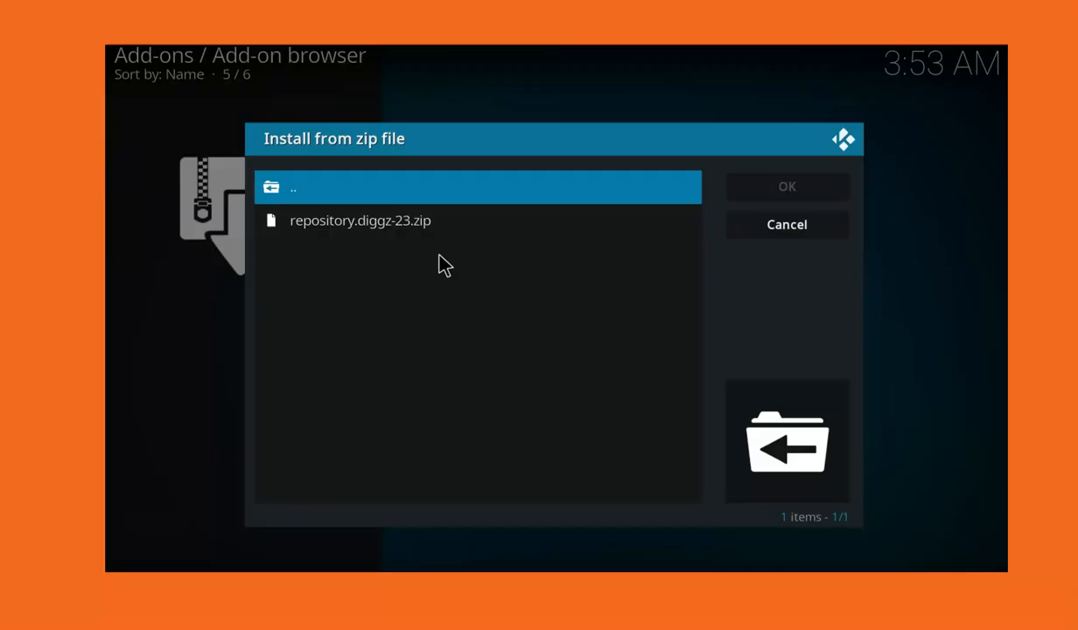
{"action": "left_click", "coordinate": [360, 220]}
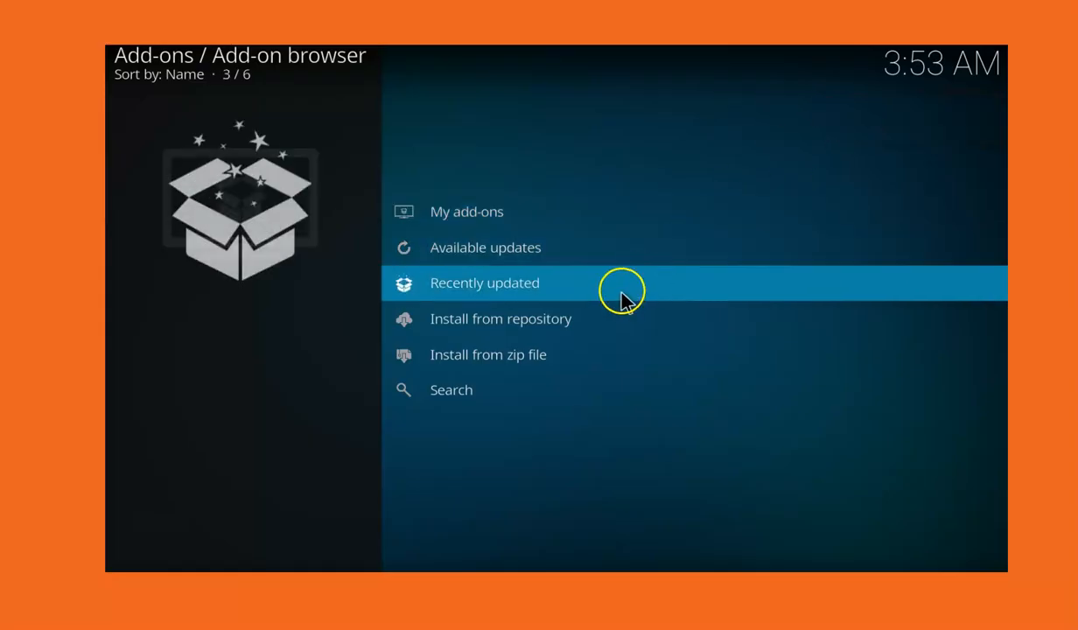
- Install Chef Omega Wizard from Diggz Repository, accepting acctviewer and Account Manager dependencies
{"action": "left_click", "coordinate": [500, 318]}
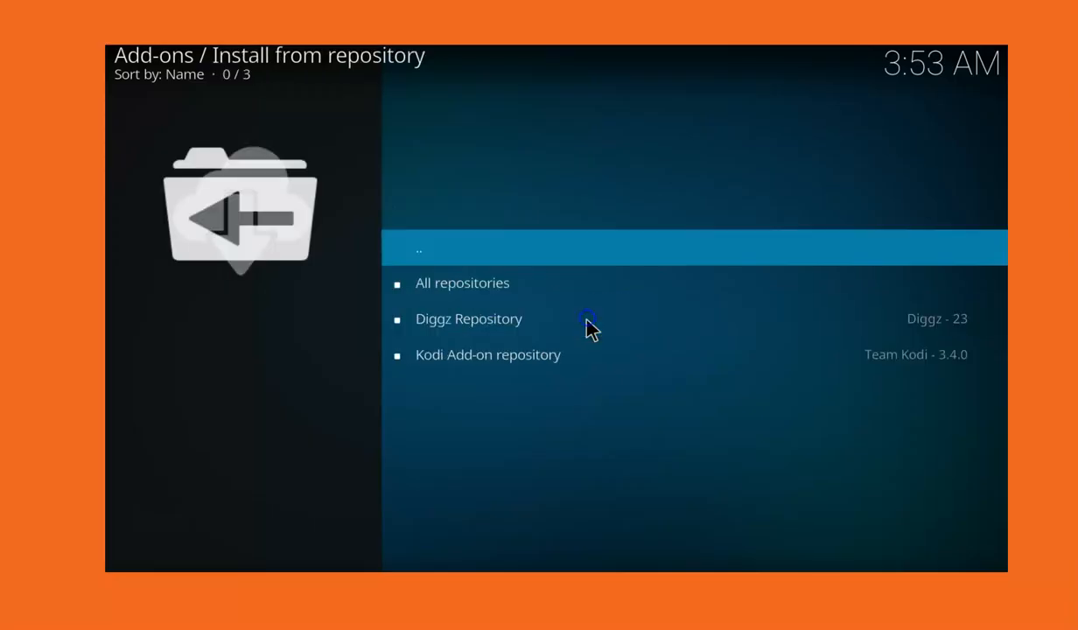
{"action": "left_click", "coordinate": [467, 317]}
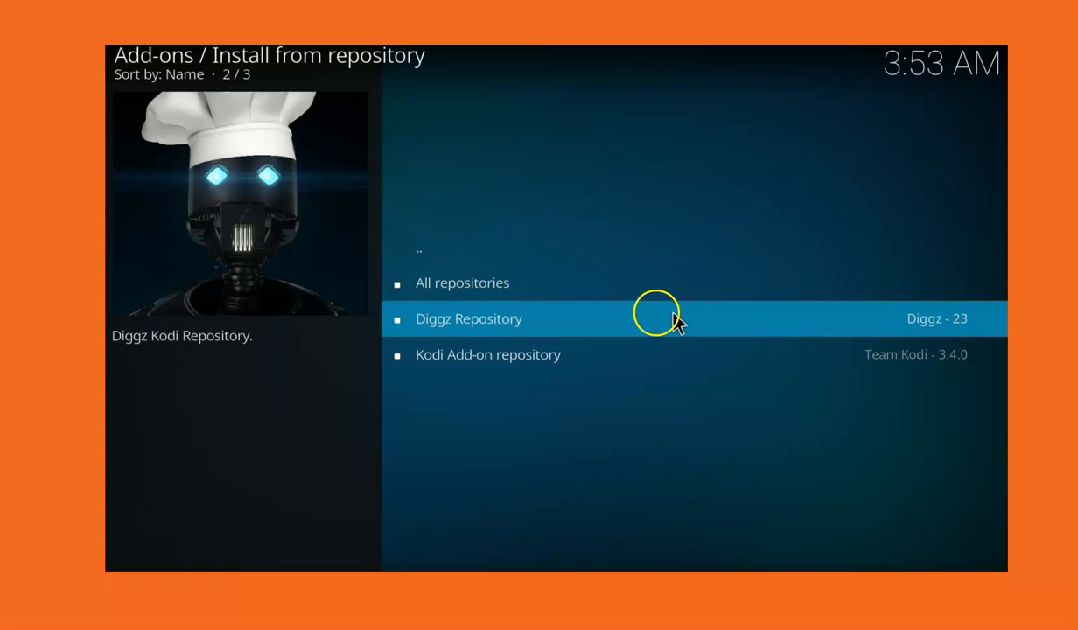
{"action": "mouse_move", "coordinate": [625, 315]}
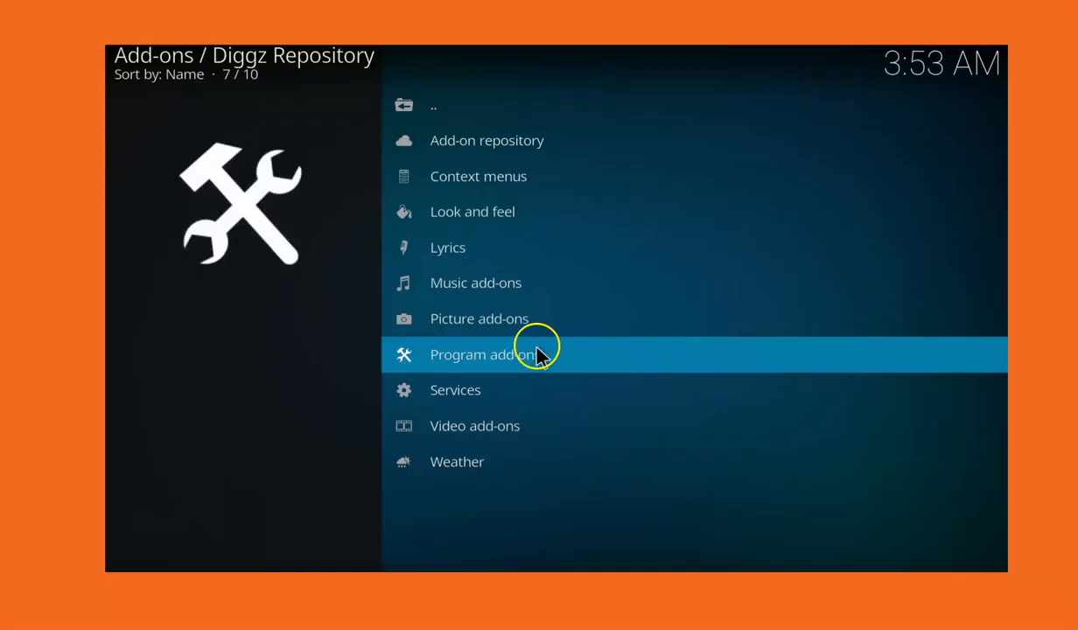
{"action": "mouse_move", "coordinate": [677, 355]}
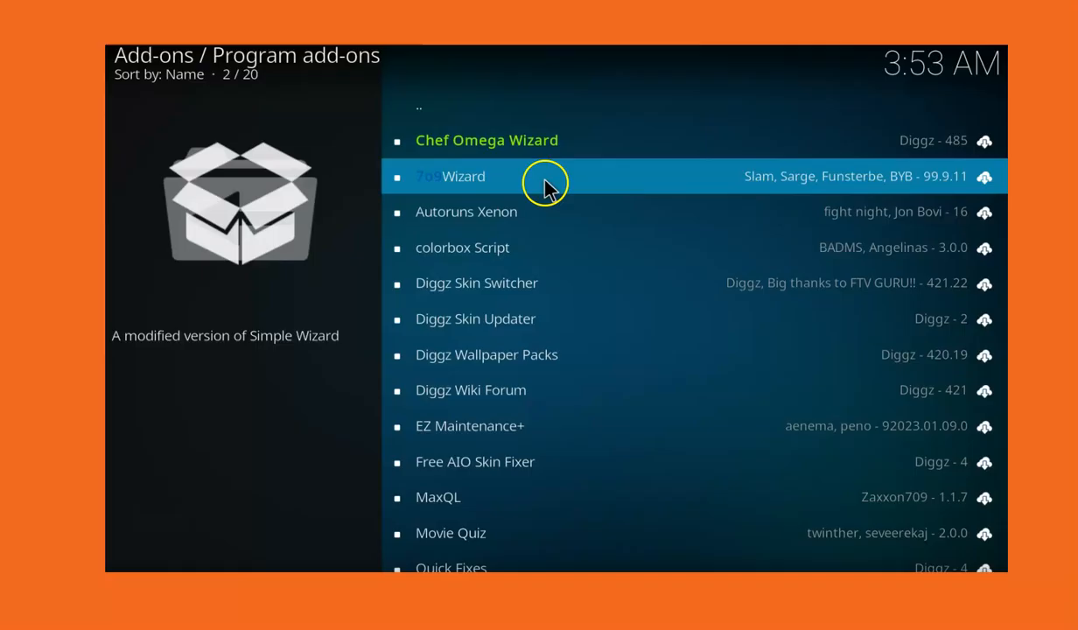
{"action": "key", "text": "up"}
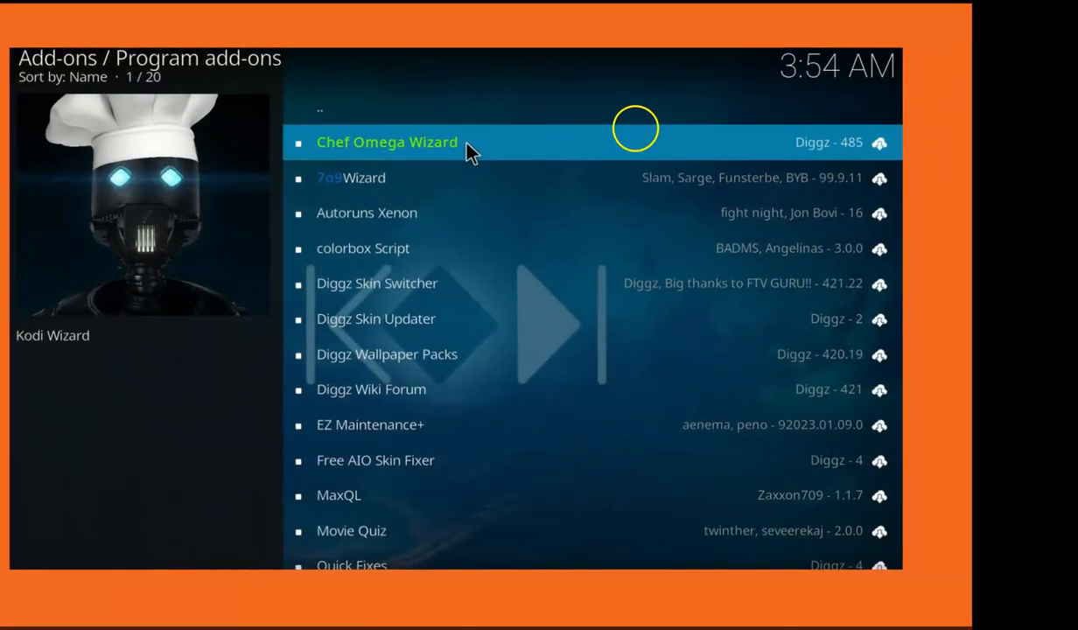
{"action": "left_click", "coordinate": [386, 142]}
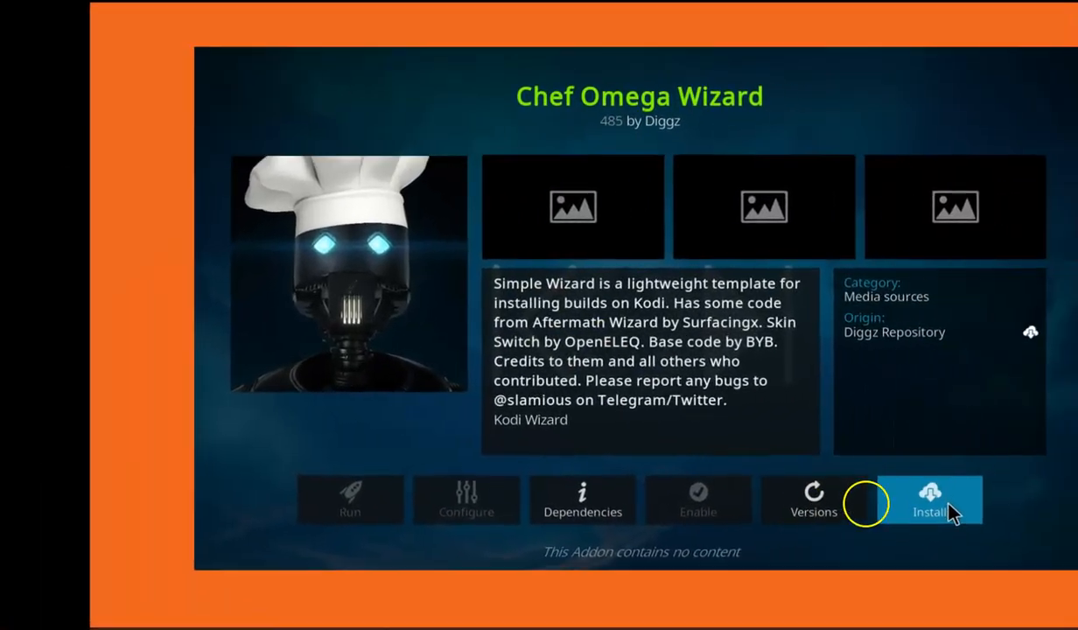
{"action": "left_click", "coordinate": [928, 499]}
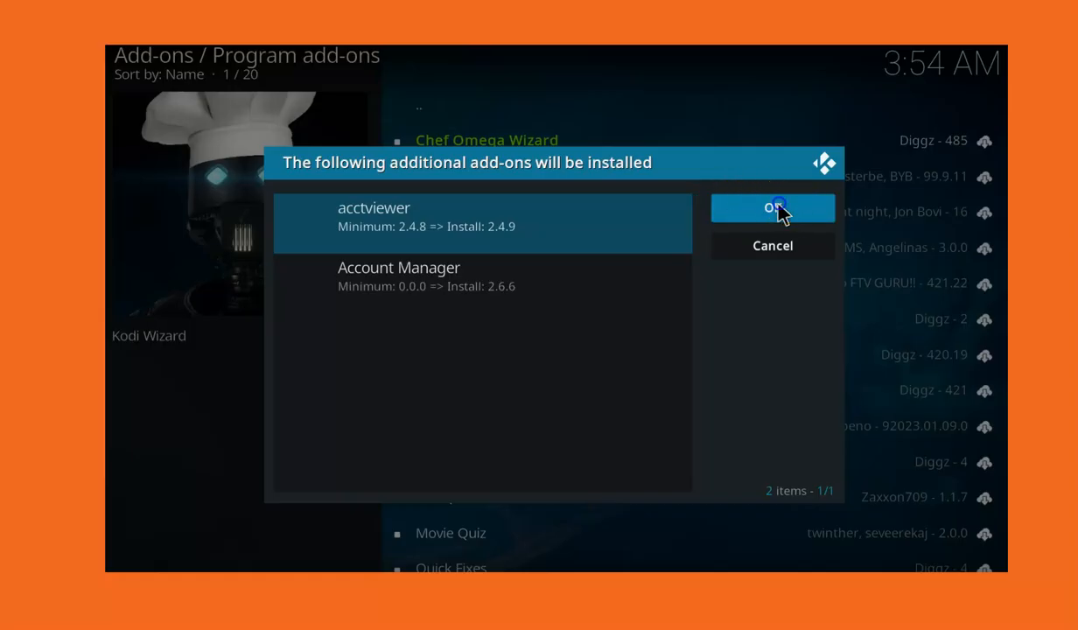
{"action": "left_click", "coordinate": [772, 208]}
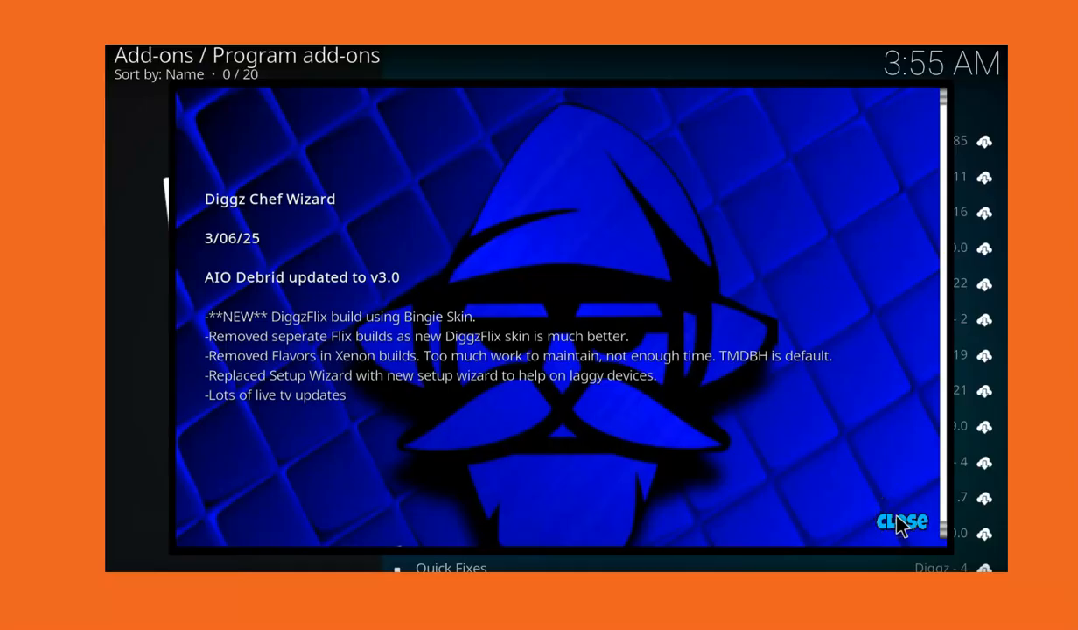
- Dismiss the changelog, agree to install a build, and select Diggz Xenon Free (v1.0)
{"action": "left_click", "coordinate": [902, 521]}
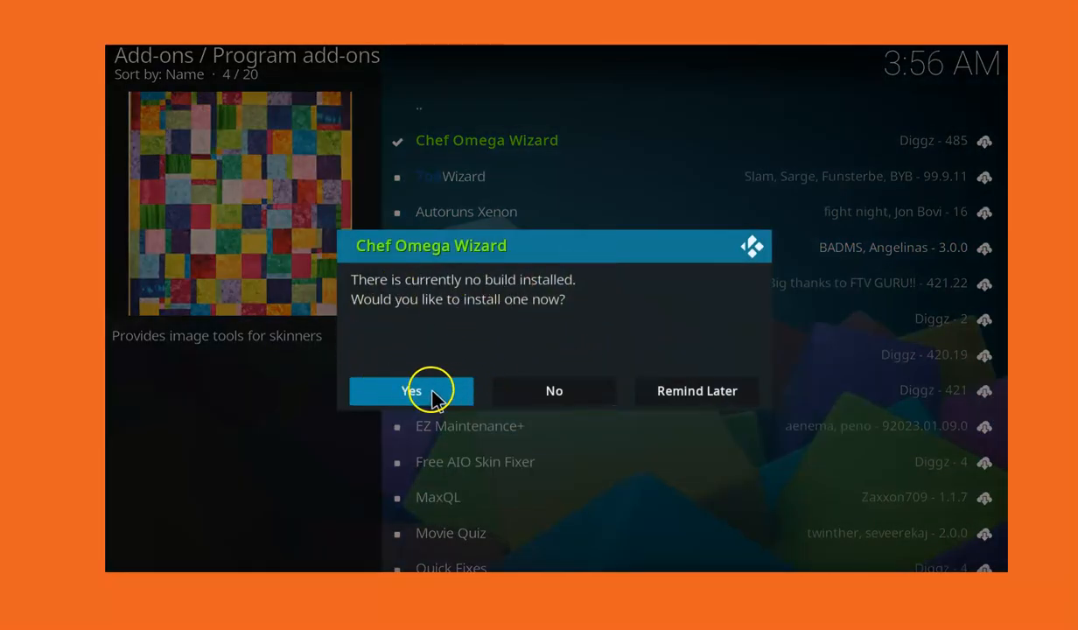
{"action": "left_click", "coordinate": [411, 390]}
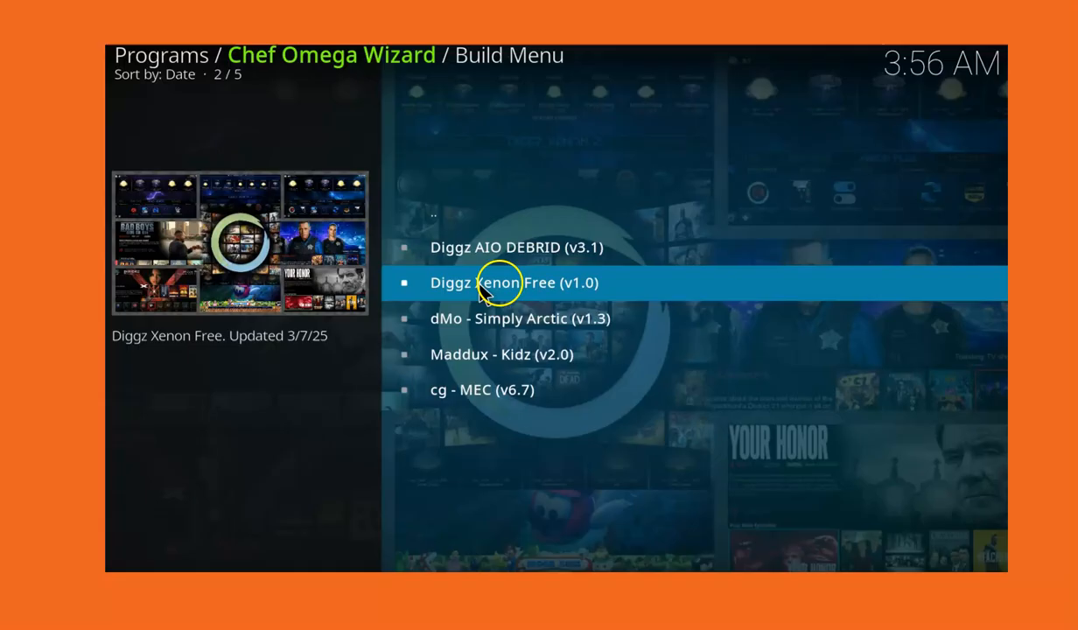
{"action": "mouse_move", "coordinate": [569, 289]}
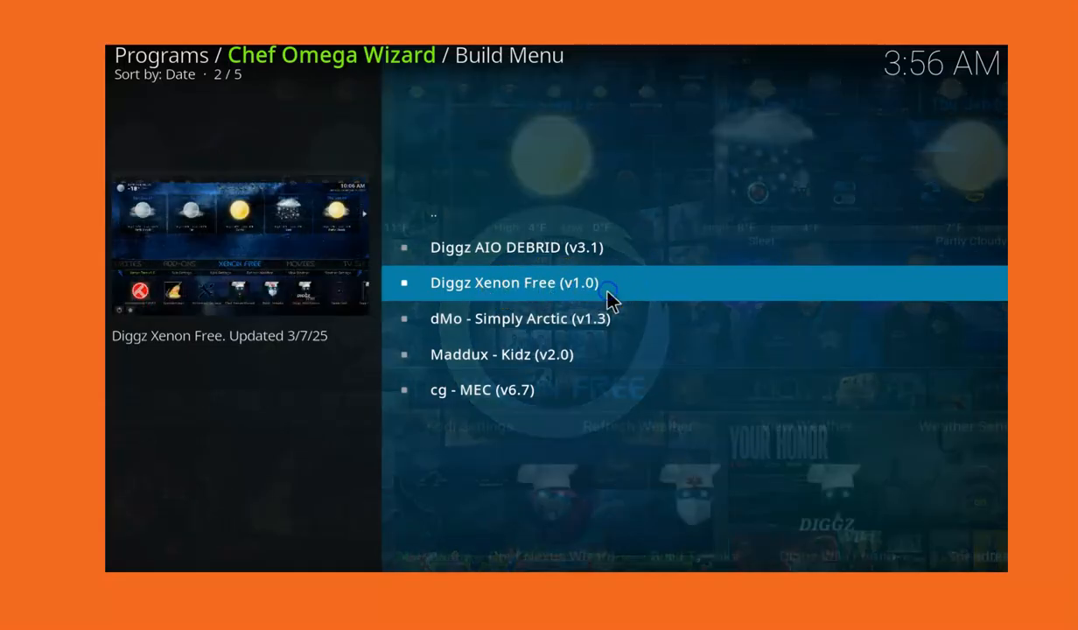
{"action": "left_click", "coordinate": [513, 281]}
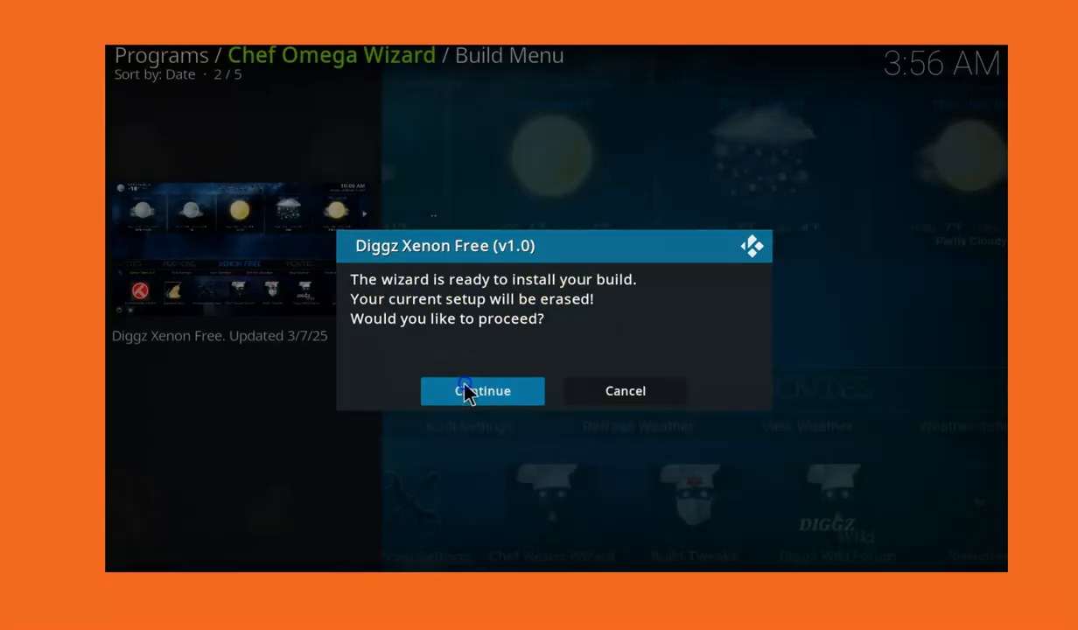
{"action": "left_click", "coordinate": [482, 391]}
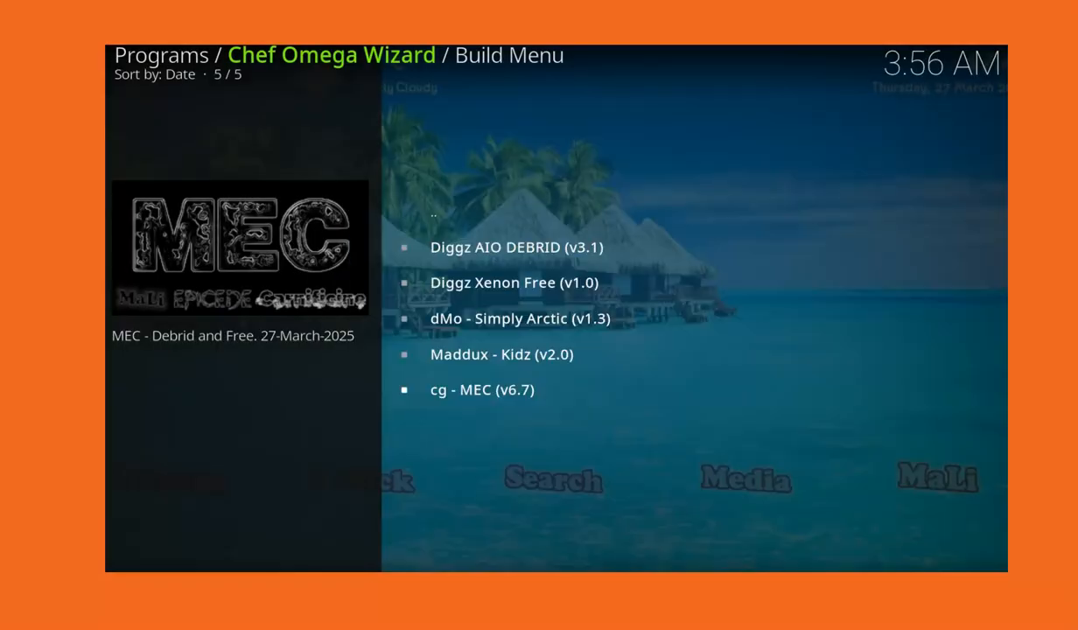
- Wait for the Diggz Xenon Free build to download and install until Install Complete appears
{"action": "left_click", "coordinate": [482, 389]}
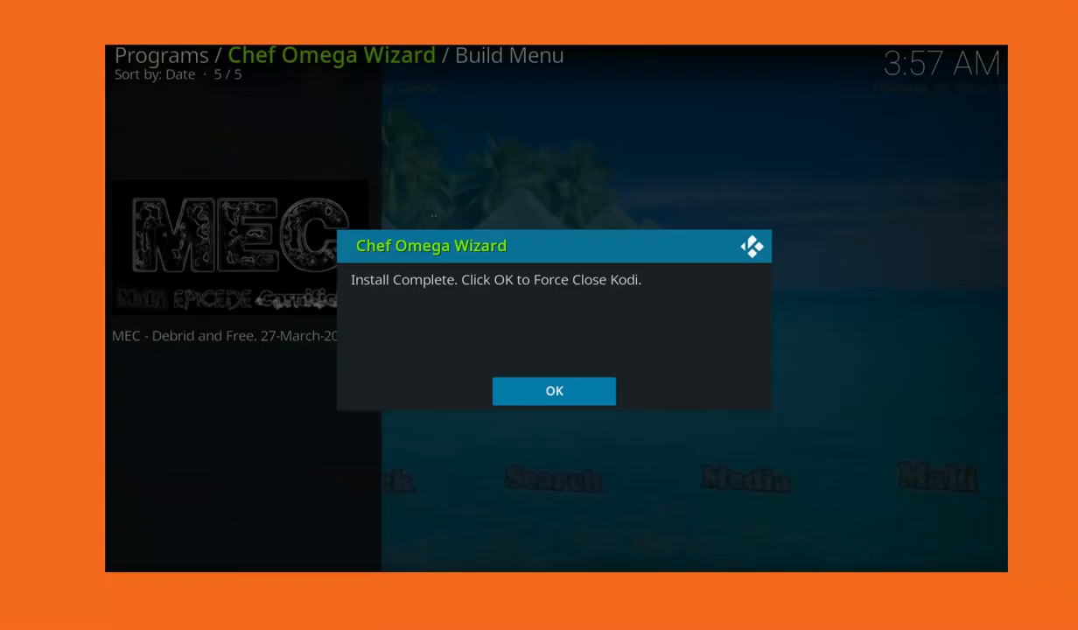
{"action": "mouse_move", "coordinate": [564, 341]}
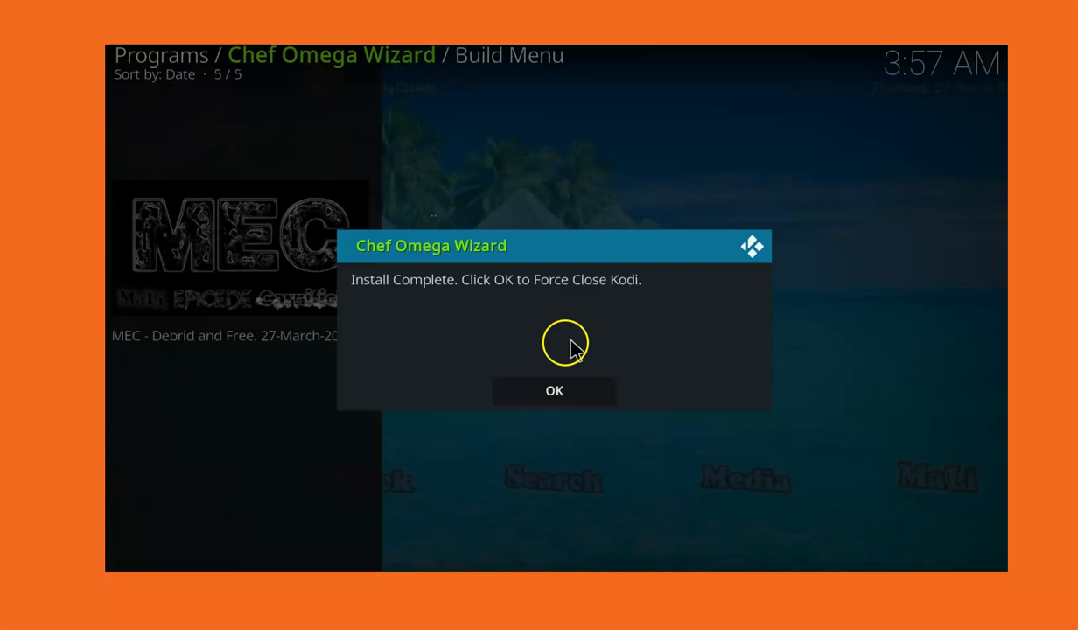